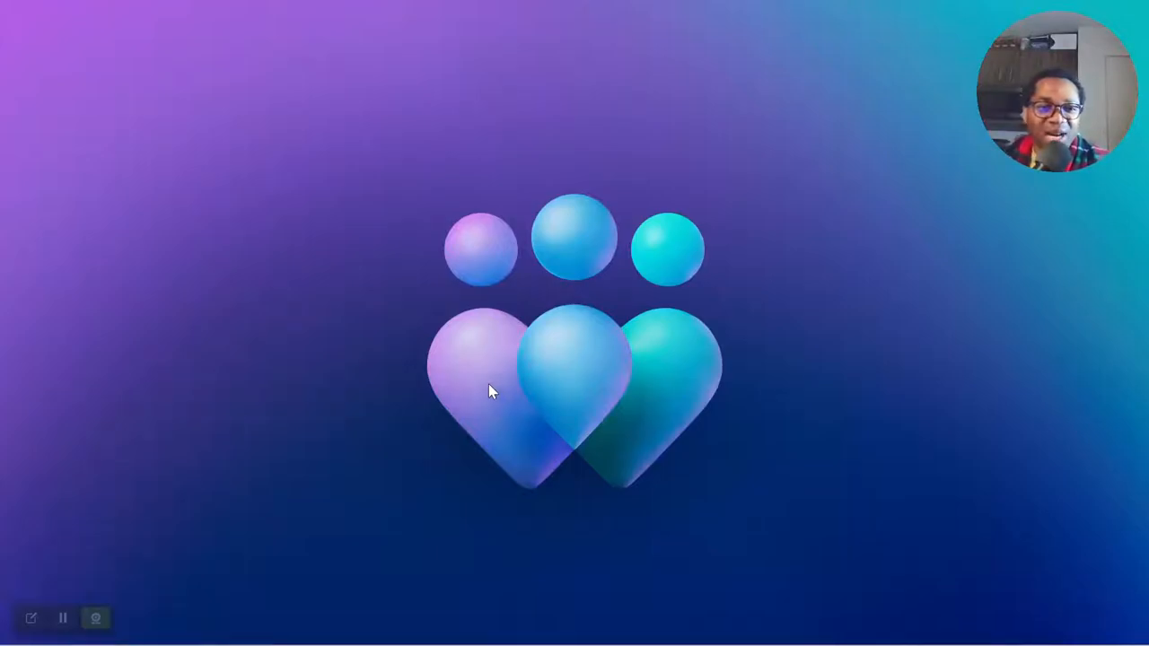
mouse_move(500, 388)
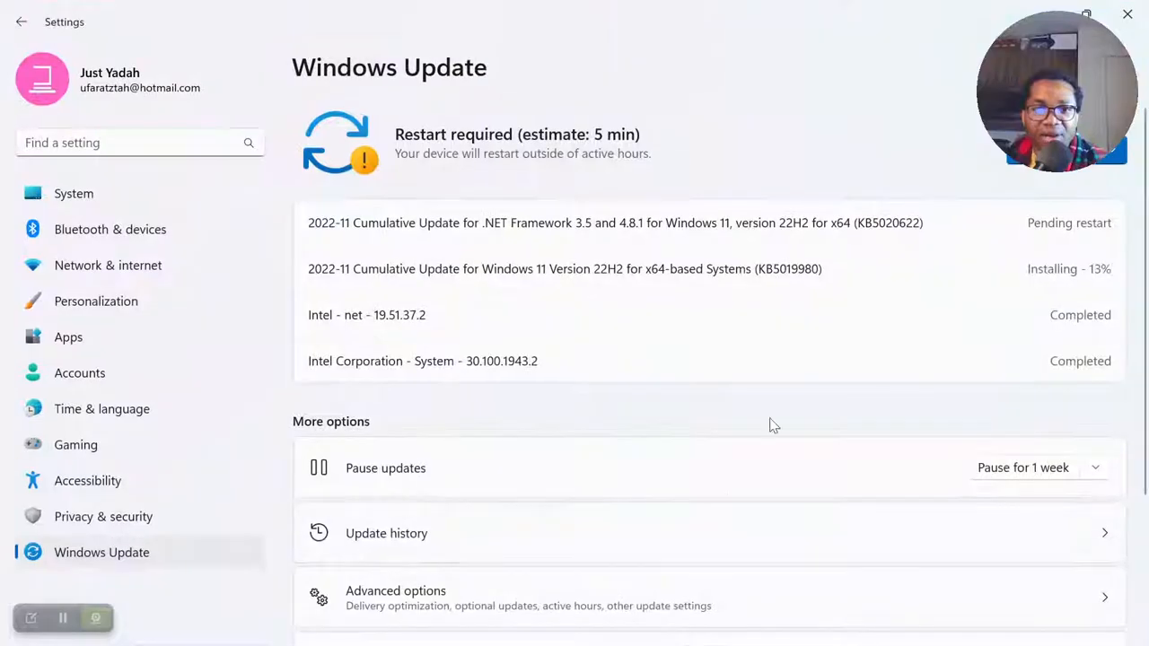
mouse_move(1059, 289)
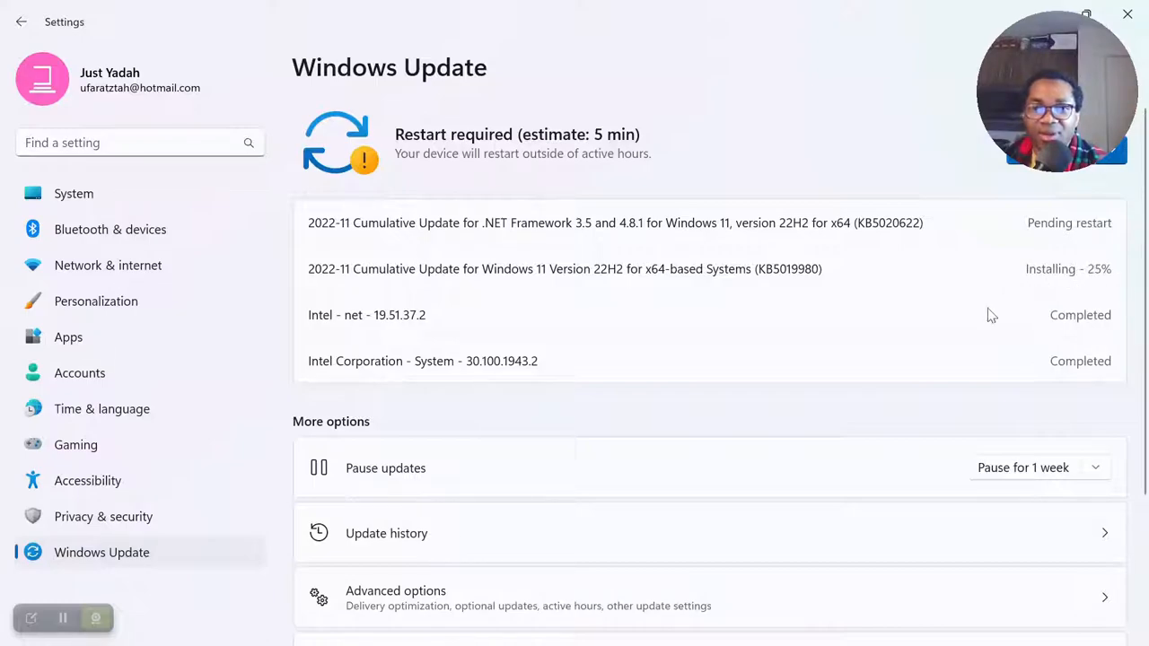
mouse_move(1046, 11)
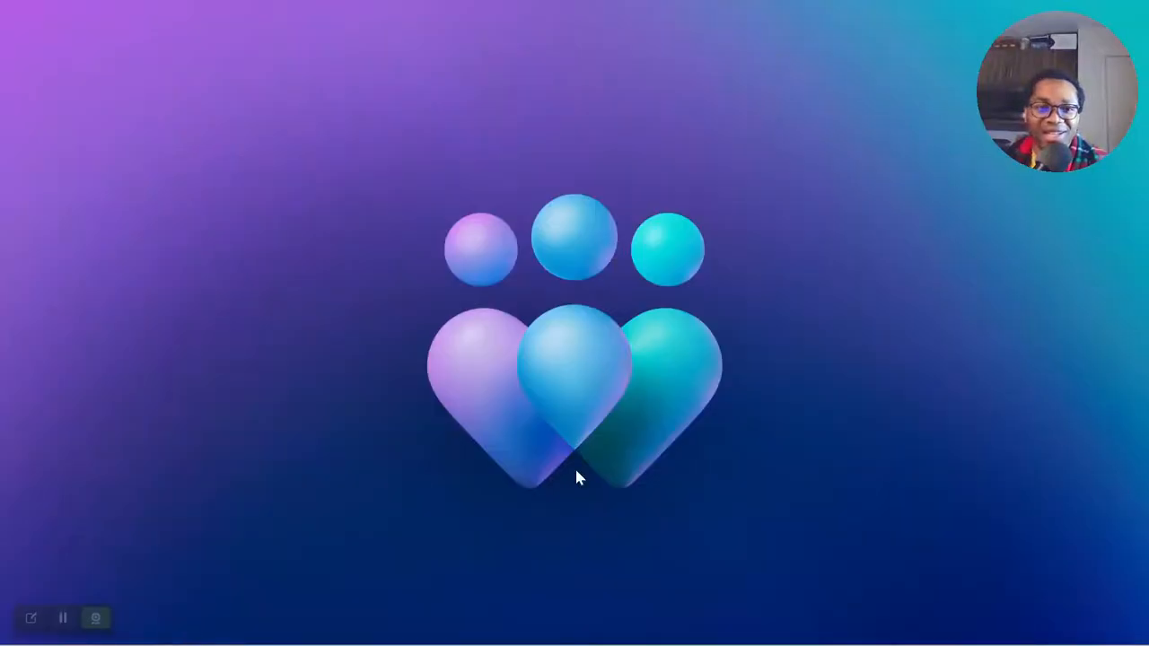
left_click(436, 625)
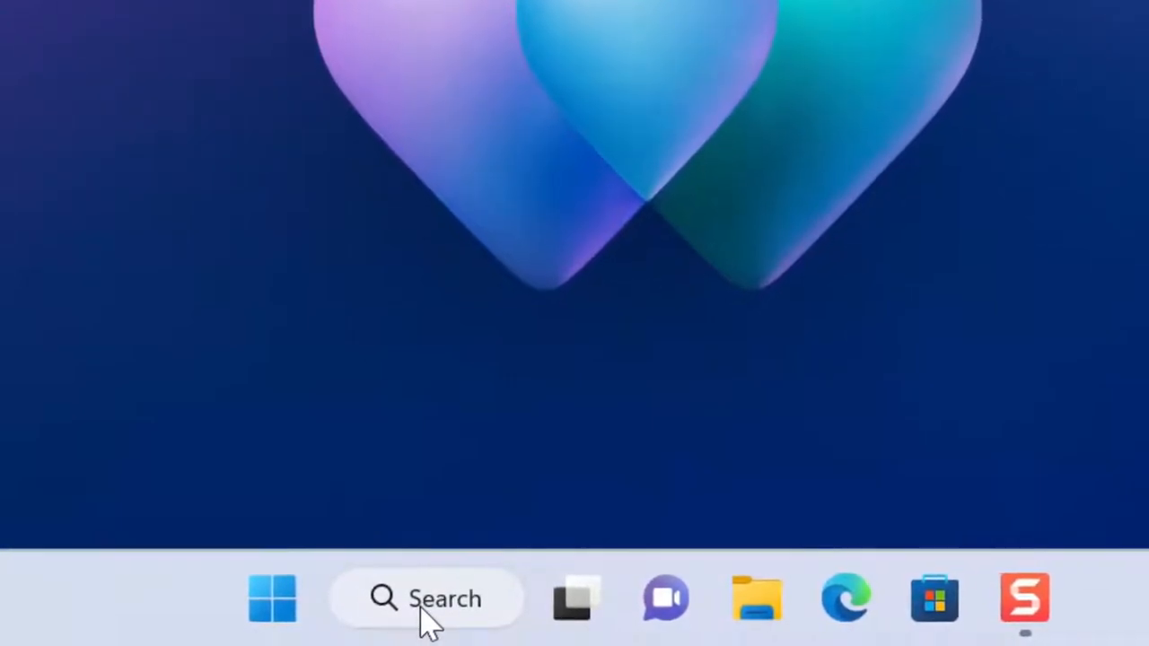
left_click(426, 599)
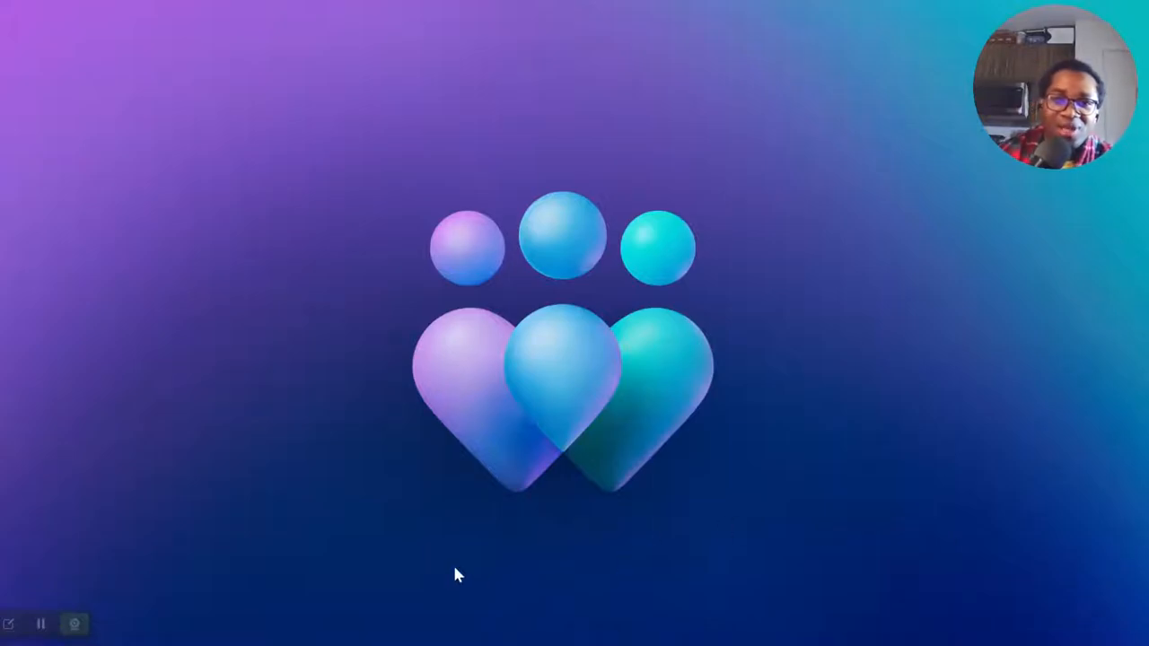
mouse_move(494, 479)
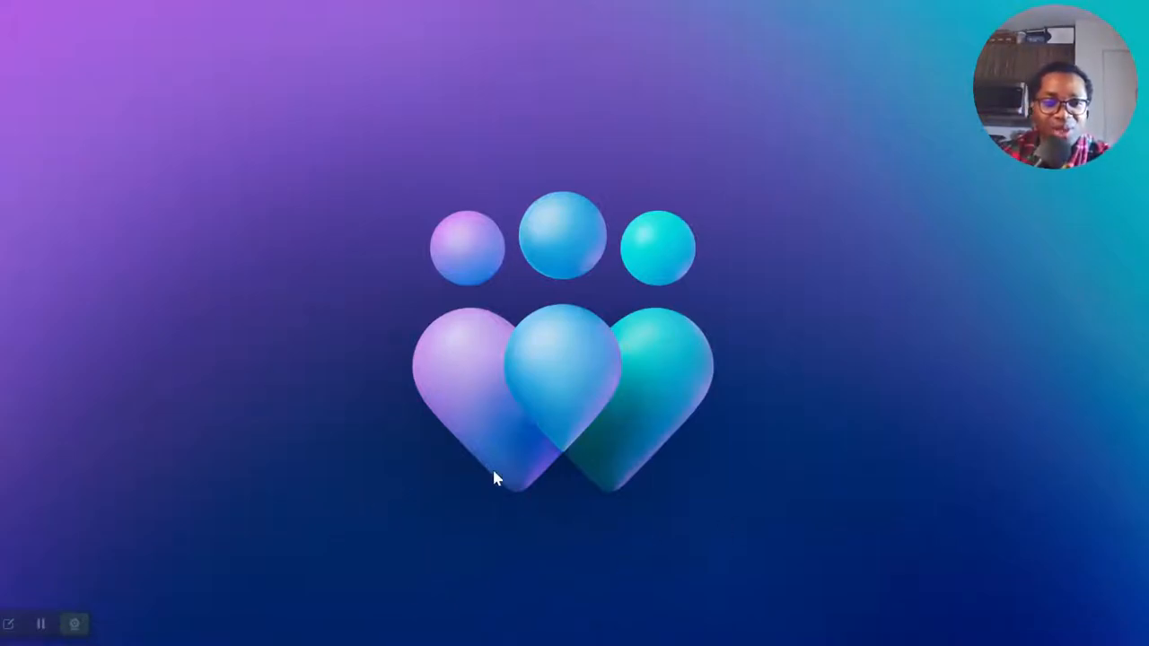